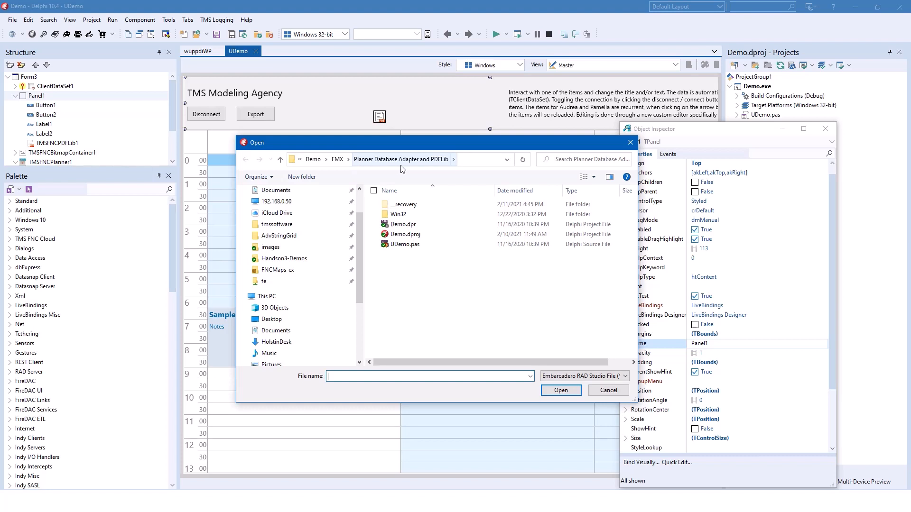
{"action": "mouse_move", "coordinate": [443, 169]}
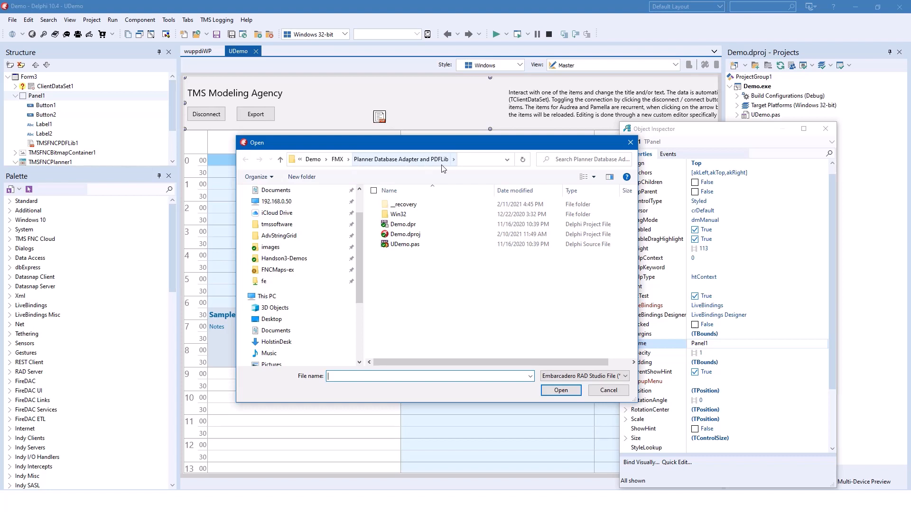
Cancel the Open dialog to get back to the UDemo form designer.
{"action": "left_click", "coordinate": [608, 390]}
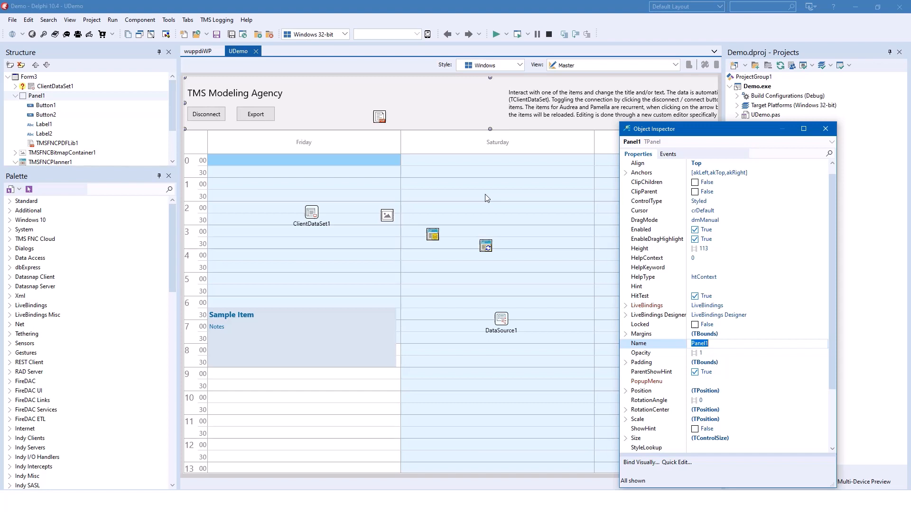
Compile the Demo project and select TMSFNCPlanner1 to show its Multi Day properties.
{"action": "left_click", "coordinate": [497, 33]}
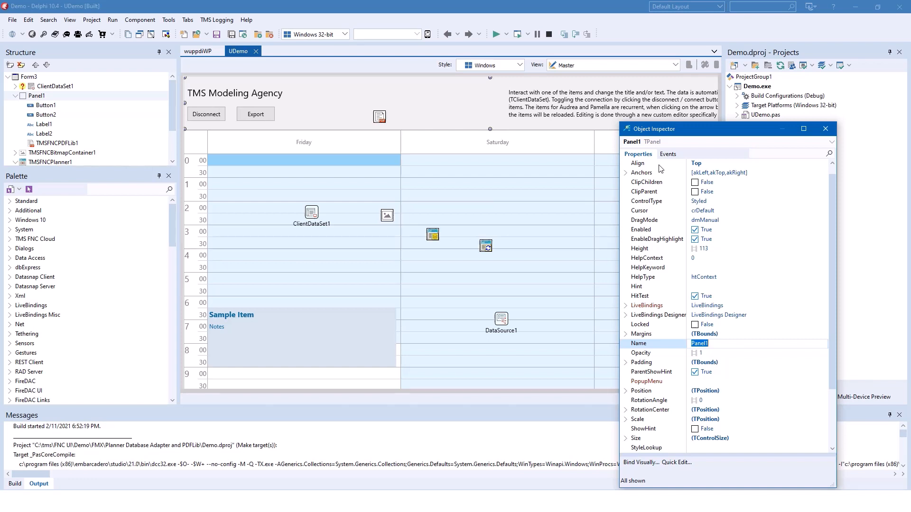
{"action": "mouse_move", "coordinate": [640, 249]}
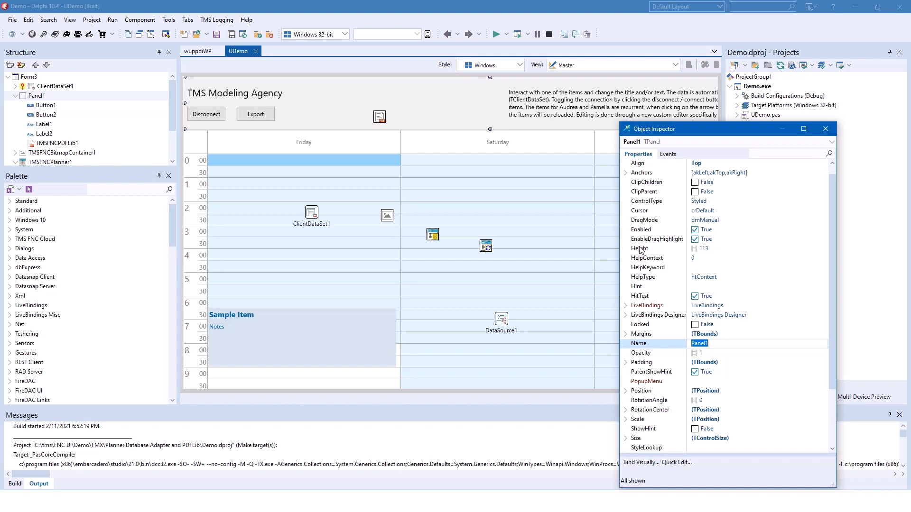
{"action": "mouse_move", "coordinate": [662, 316]}
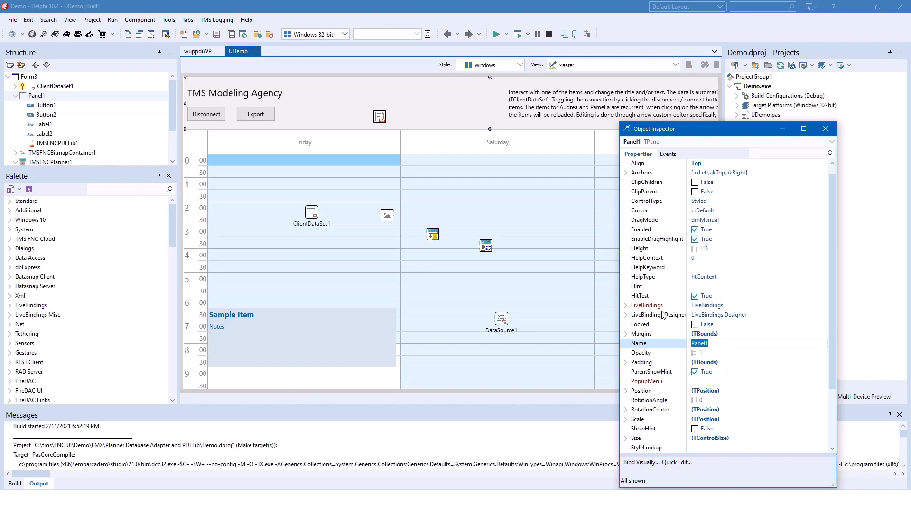
{"action": "mouse_move", "coordinate": [658, 268]}
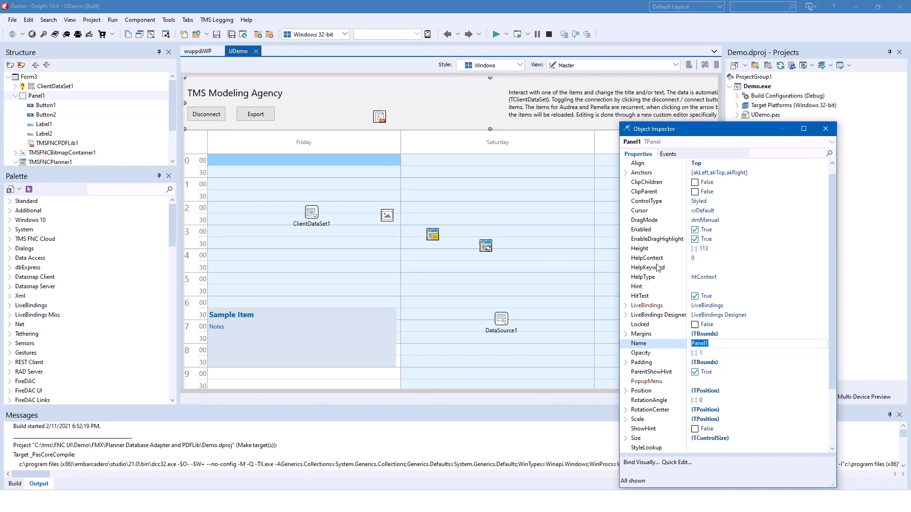
{"action": "left_click", "coordinate": [647, 305]}
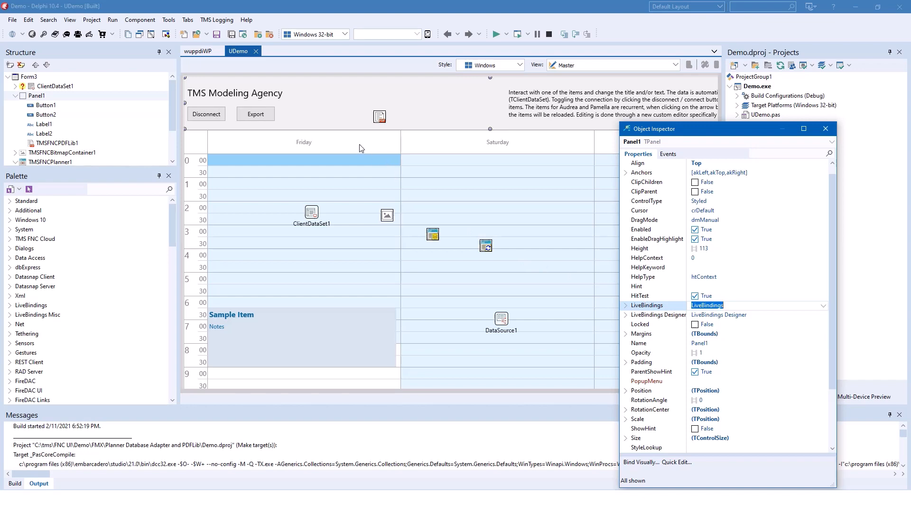
{"action": "left_click", "coordinate": [52, 162]}
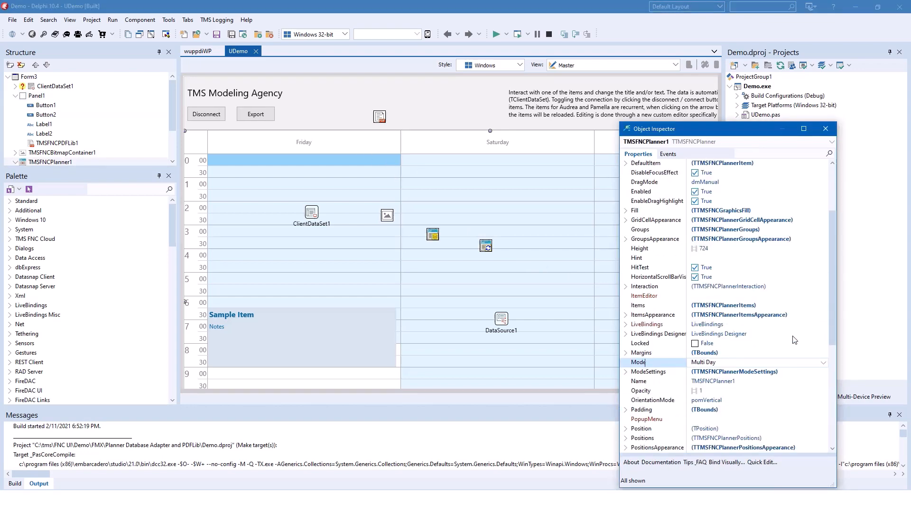
{"action": "left_click", "coordinate": [823, 362]}
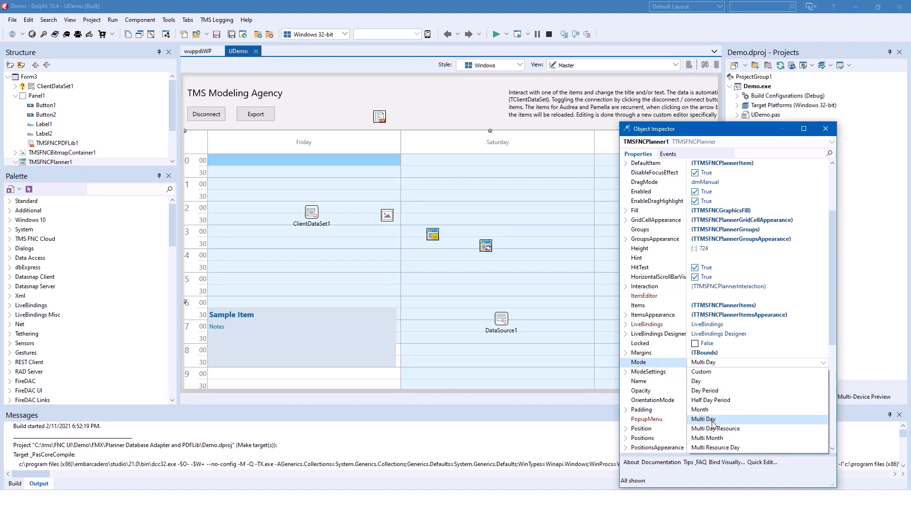
{"action": "mouse_move", "coordinate": [727, 440]}
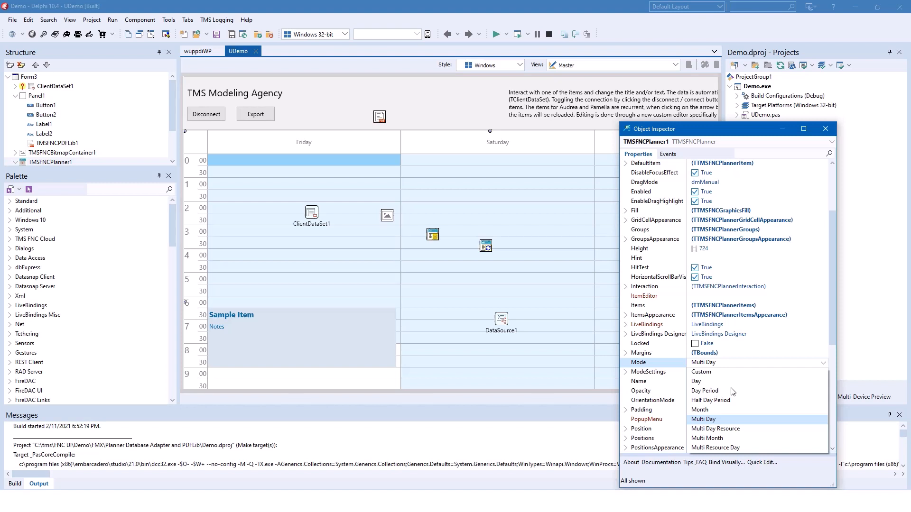
{"action": "mouse_move", "coordinate": [708, 457]}
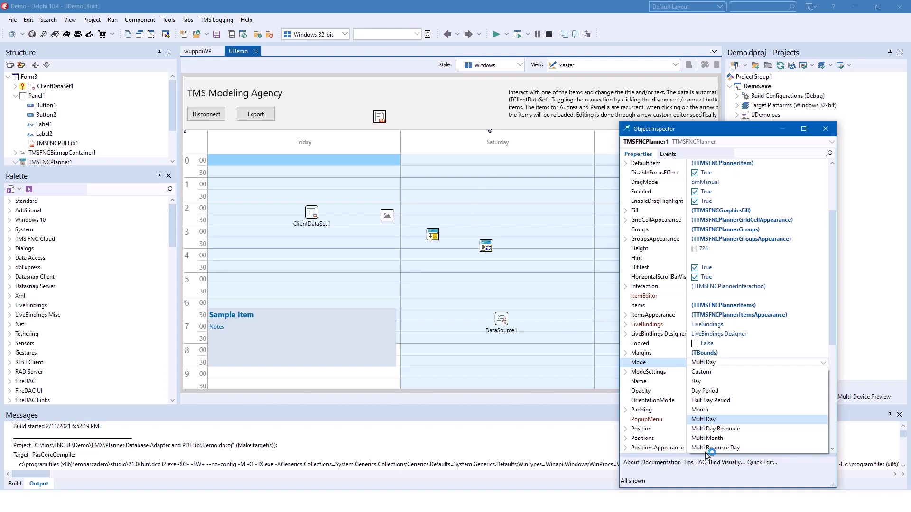
{"action": "mouse_move", "coordinate": [428, 196]}
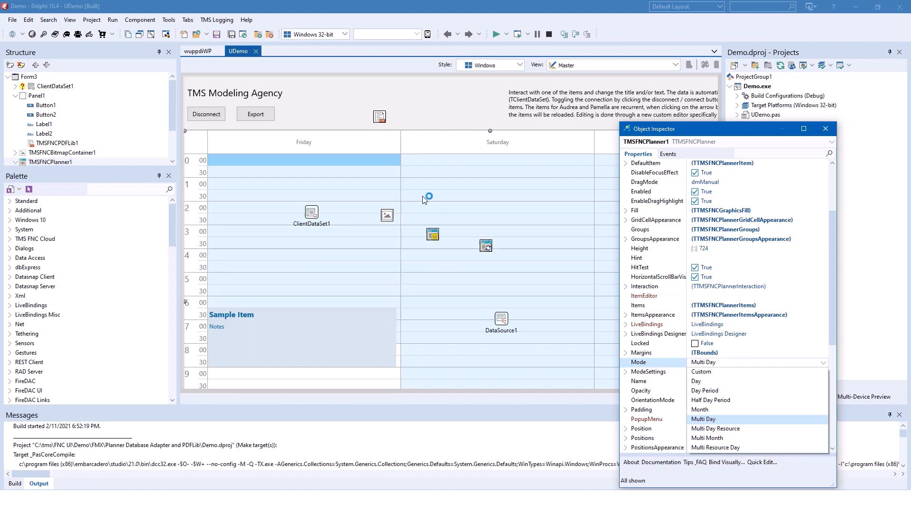
{"action": "left_click", "coordinate": [703, 419]}
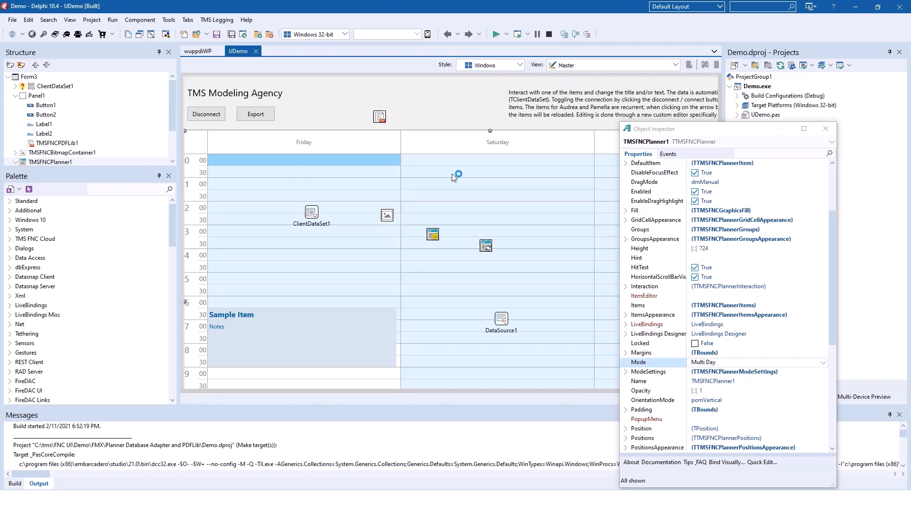
{"action": "mouse_move", "coordinate": [440, 176]}
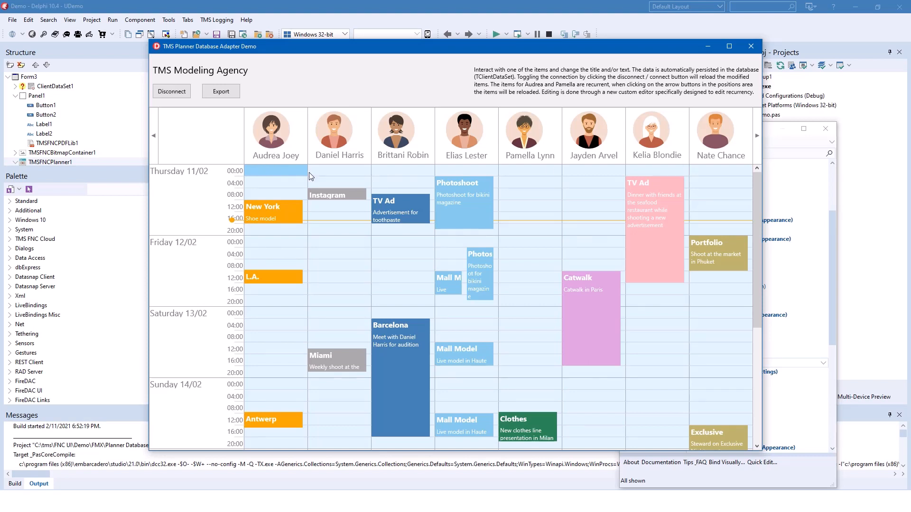
{"action": "mouse_move", "coordinate": [284, 170]}
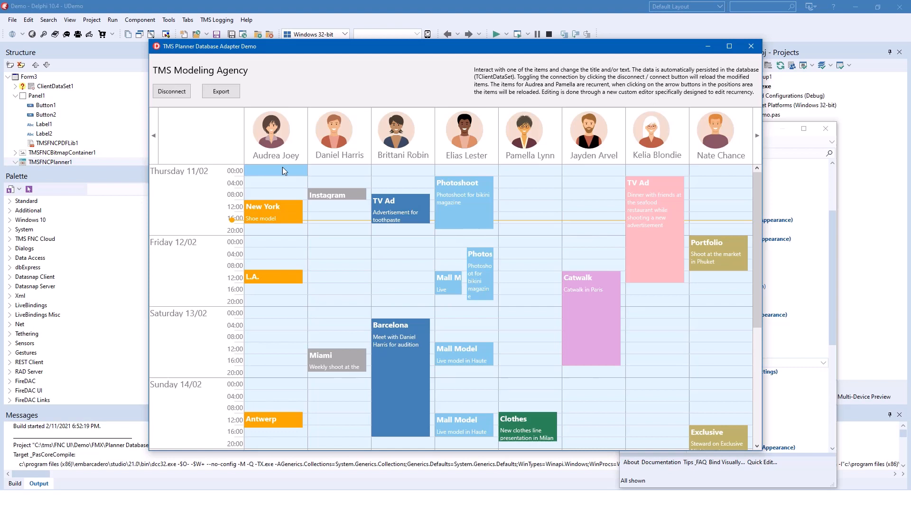
{"action": "mouse_move", "coordinate": [293, 161]}
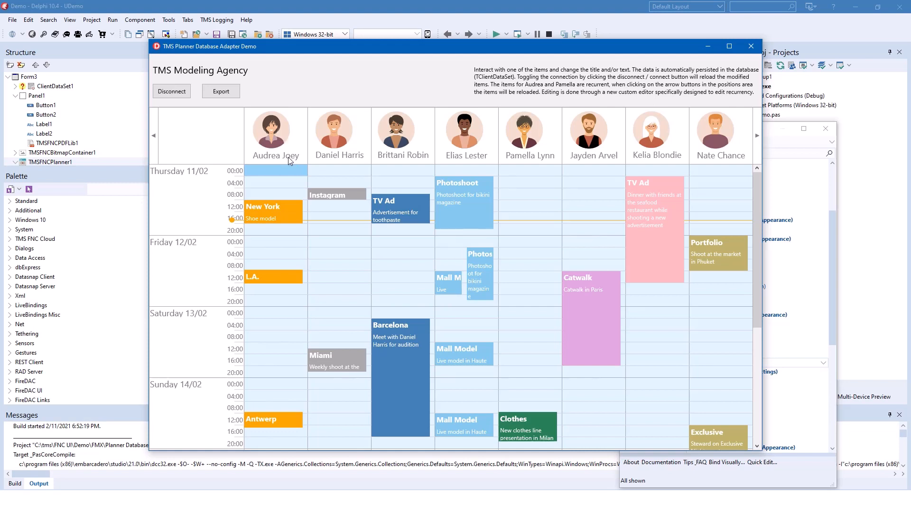
{"action": "mouse_move", "coordinate": [306, 254]}
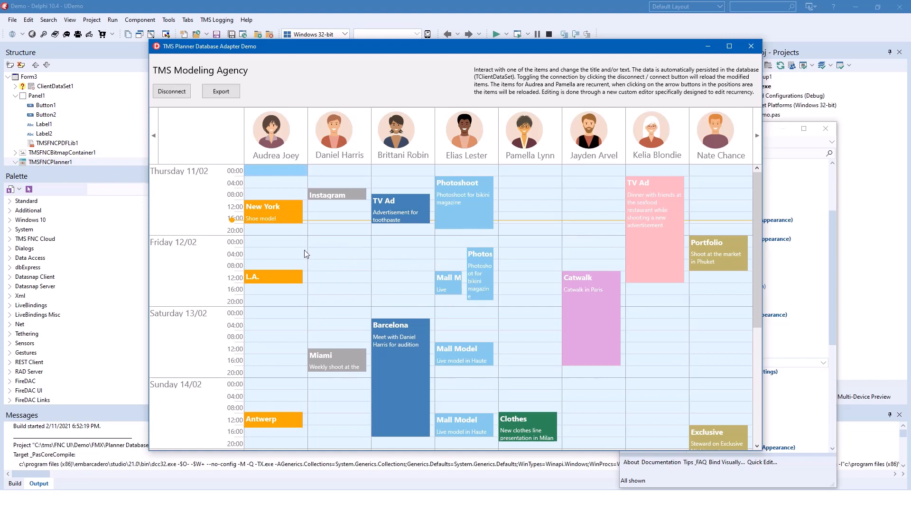
{"action": "mouse_move", "coordinate": [330, 267]}
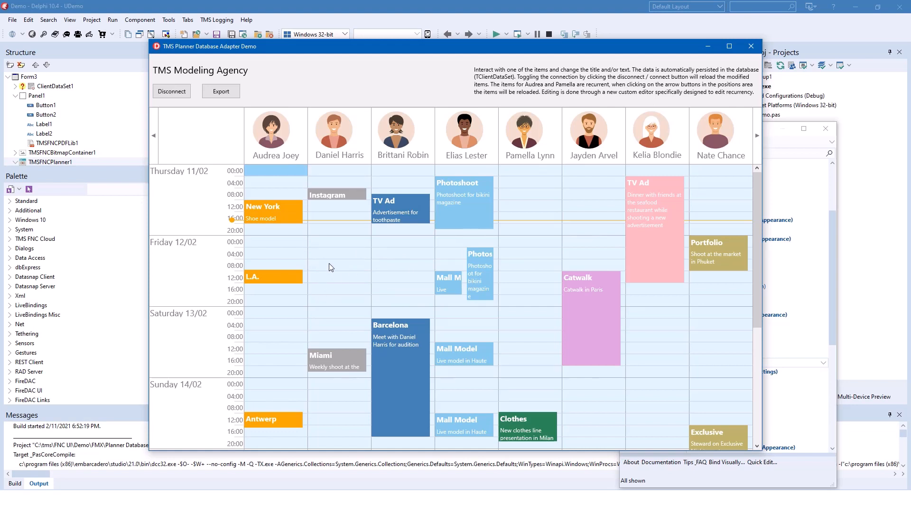
{"action": "mouse_move", "coordinate": [306, 246]}
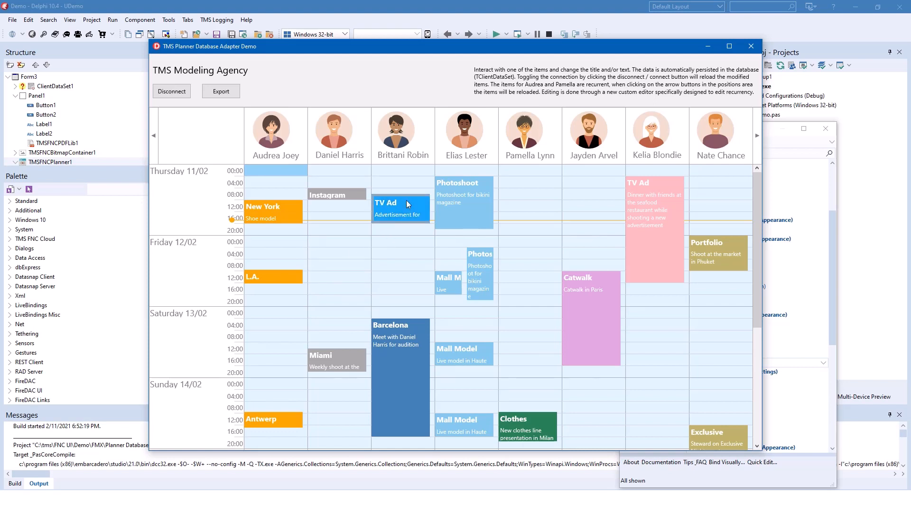
{"action": "left_click", "coordinate": [400, 208]}
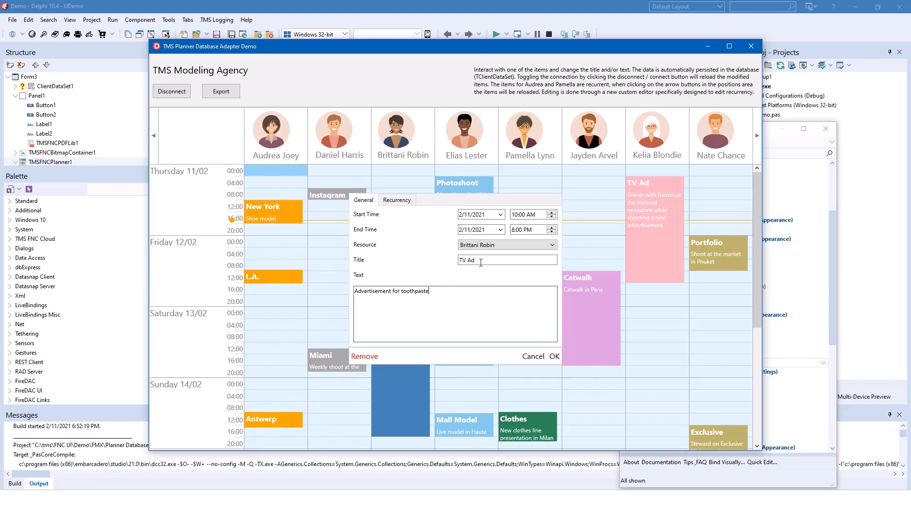
{"action": "left_click", "coordinate": [551, 244]}
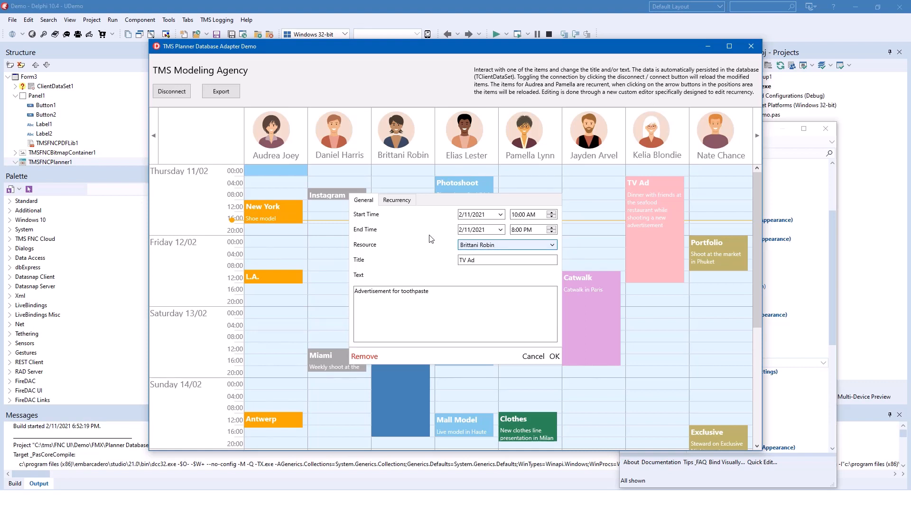
Switch to the Recurrency tab showing no repeat pattern and 10 occurrences.
{"action": "left_click", "coordinate": [397, 199]}
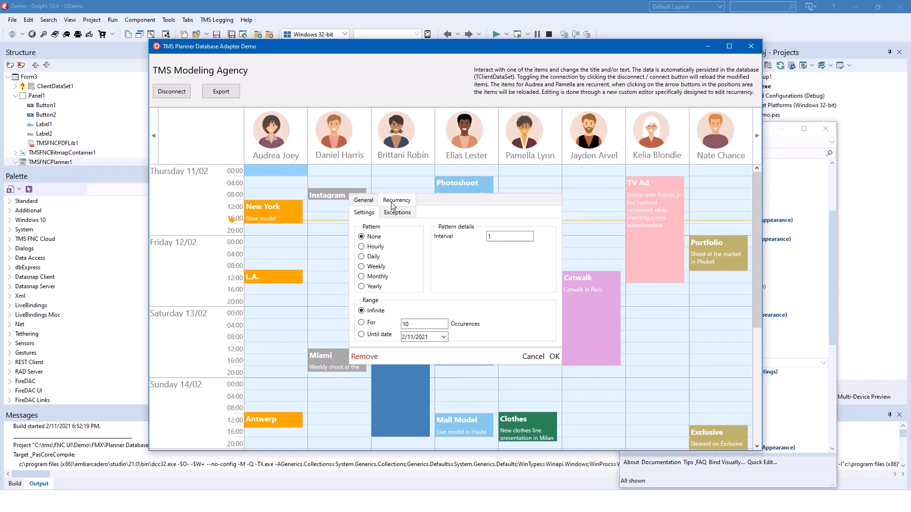
{"action": "mouse_move", "coordinate": [456, 252]}
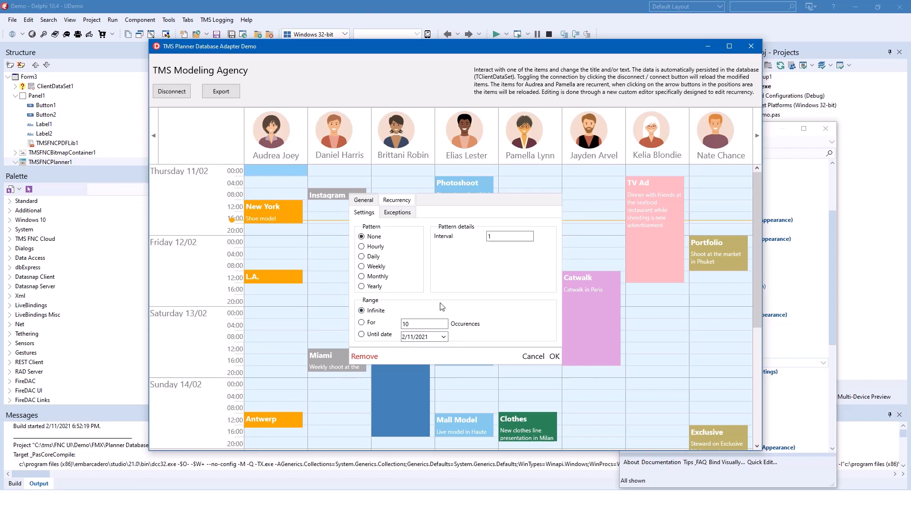
{"action": "mouse_move", "coordinate": [360, 359]}
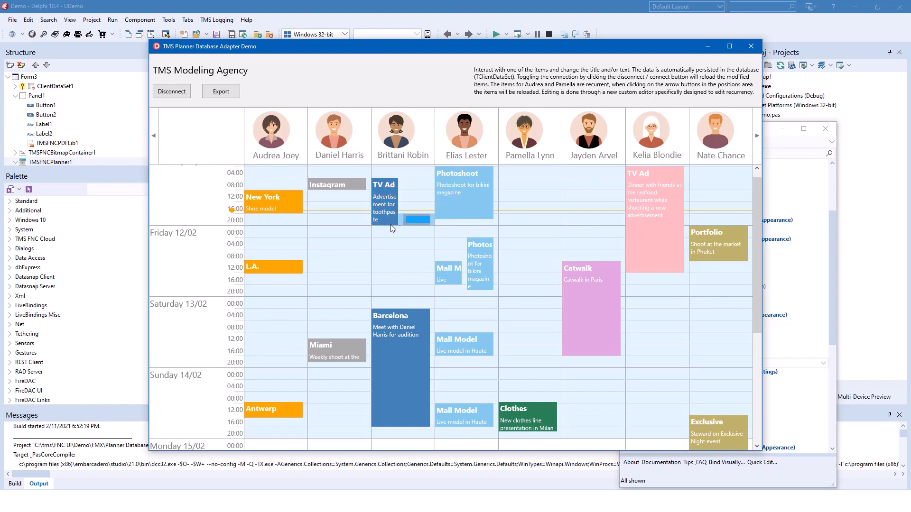
{"action": "mouse_move", "coordinate": [414, 216]}
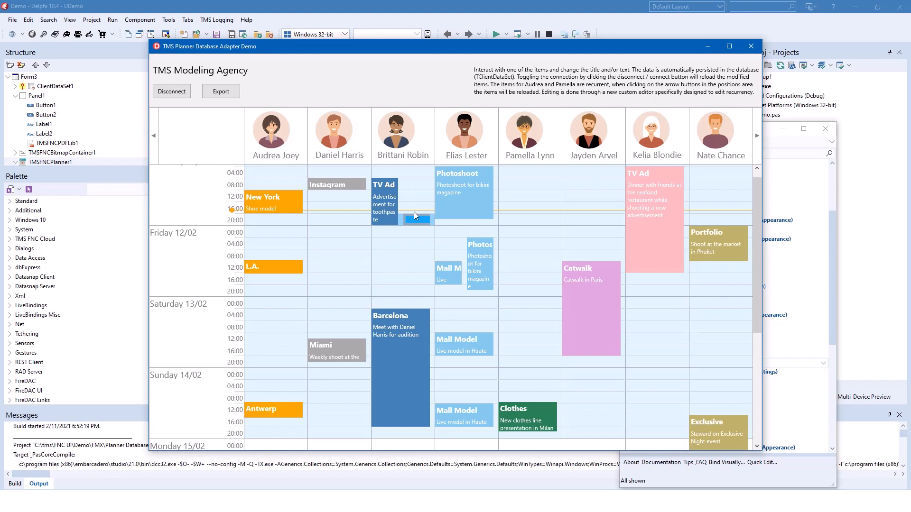
{"action": "mouse_move", "coordinate": [416, 222]}
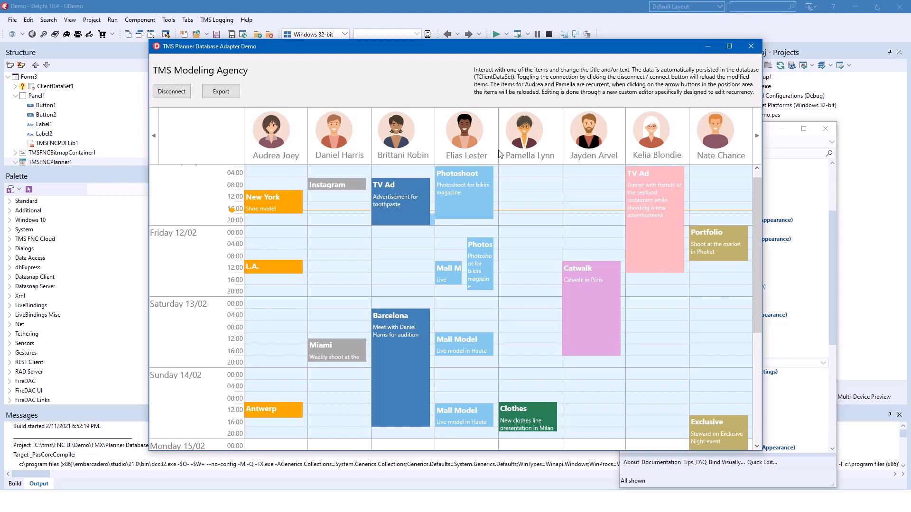
{"action": "left_click", "coordinate": [464, 192]}
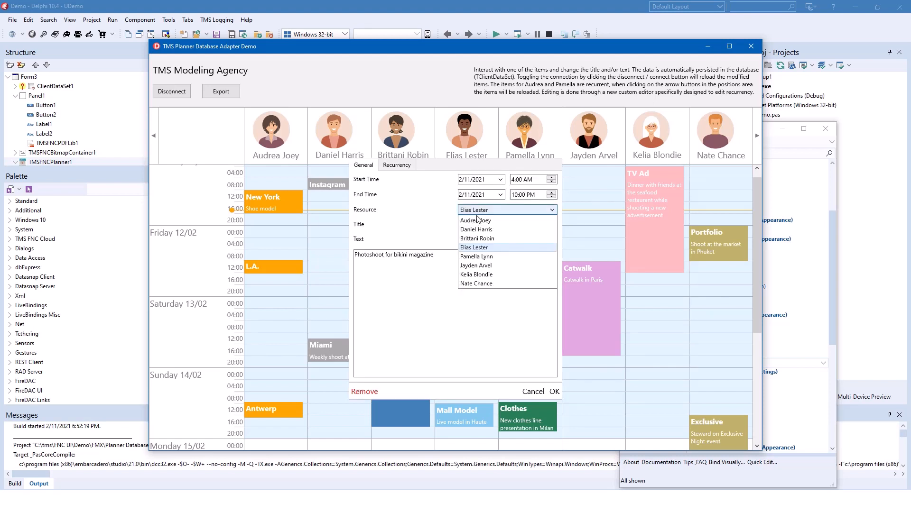
{"action": "left_click", "coordinate": [476, 256]}
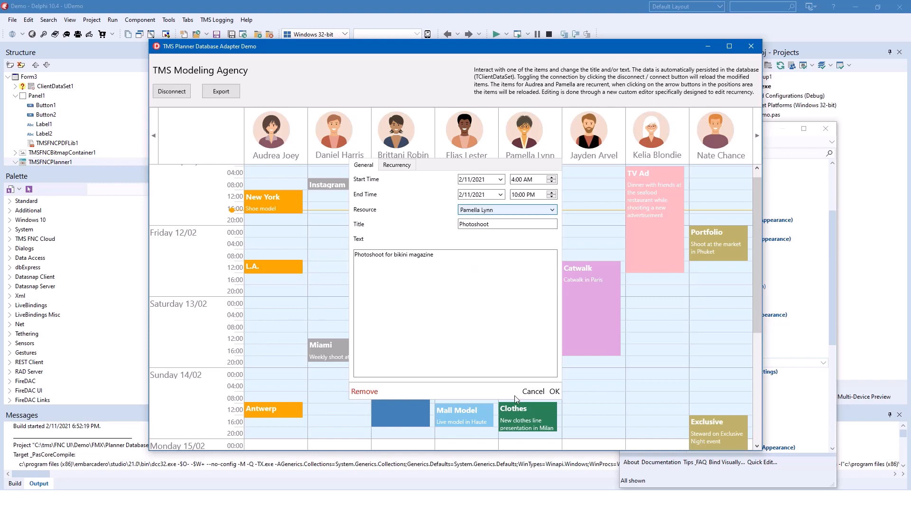
{"action": "left_click", "coordinate": [553, 391]}
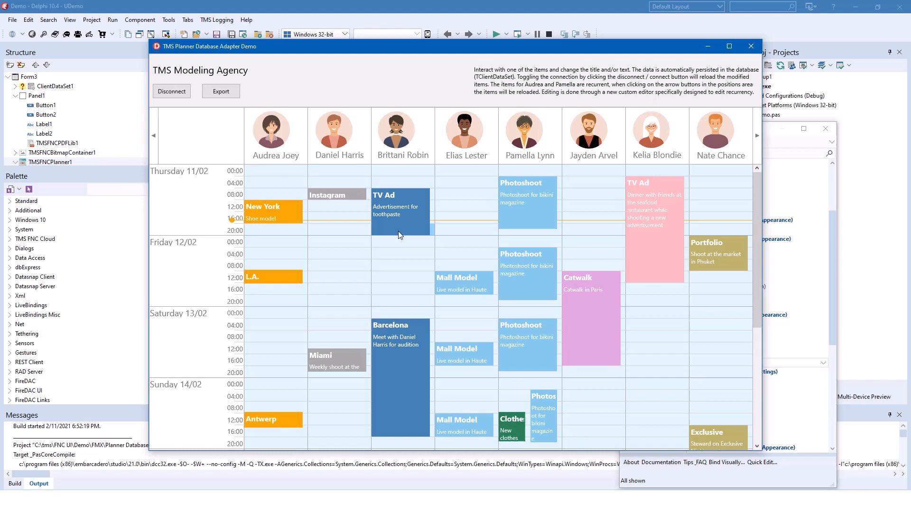
{"action": "mouse_move", "coordinate": [521, 327]}
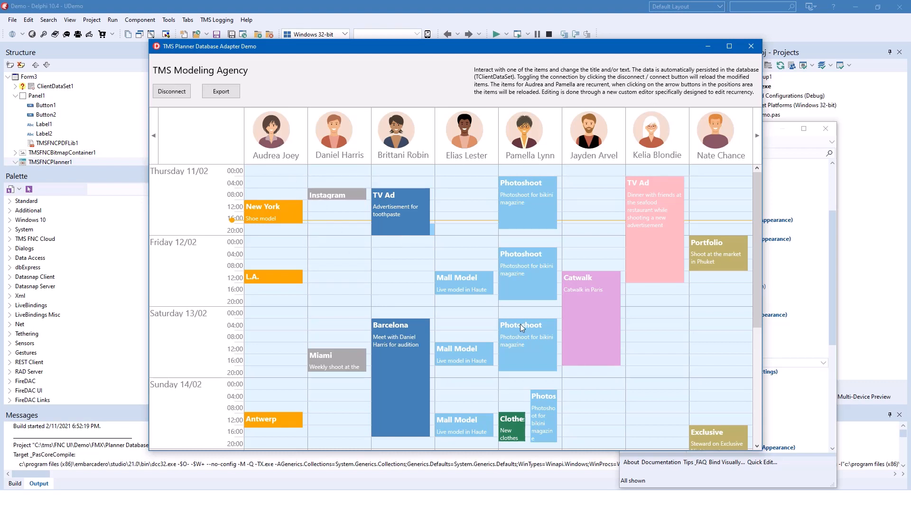
{"action": "mouse_move", "coordinate": [465, 271]}
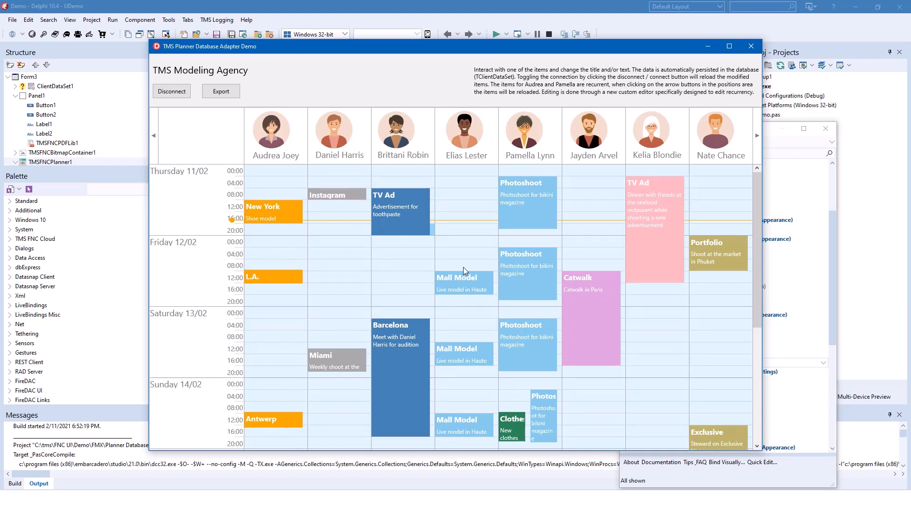
{"action": "mouse_move", "coordinate": [478, 85]}
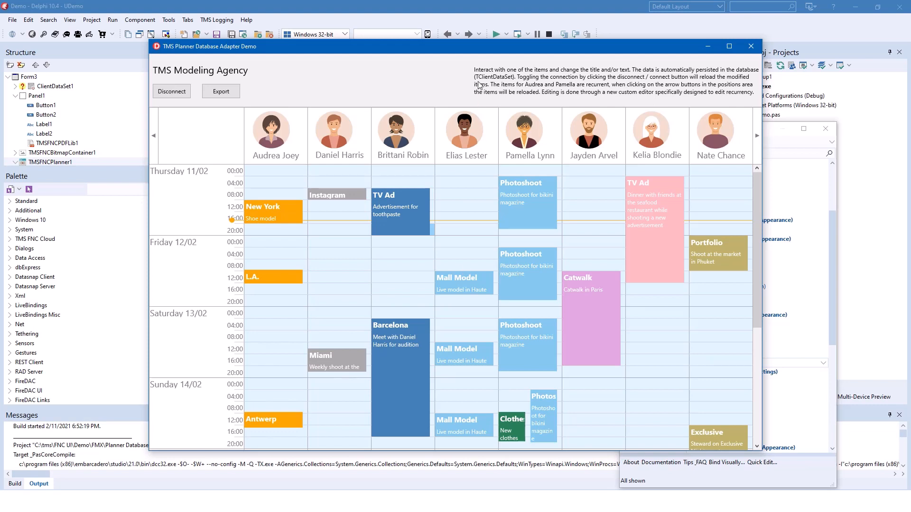
{"action": "mouse_move", "coordinate": [444, 268]}
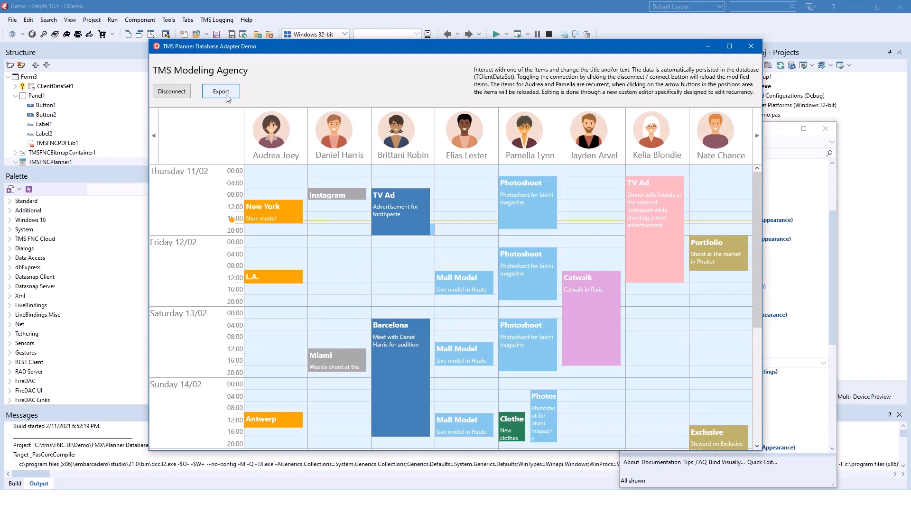
{"action": "left_click", "coordinate": [221, 92]}
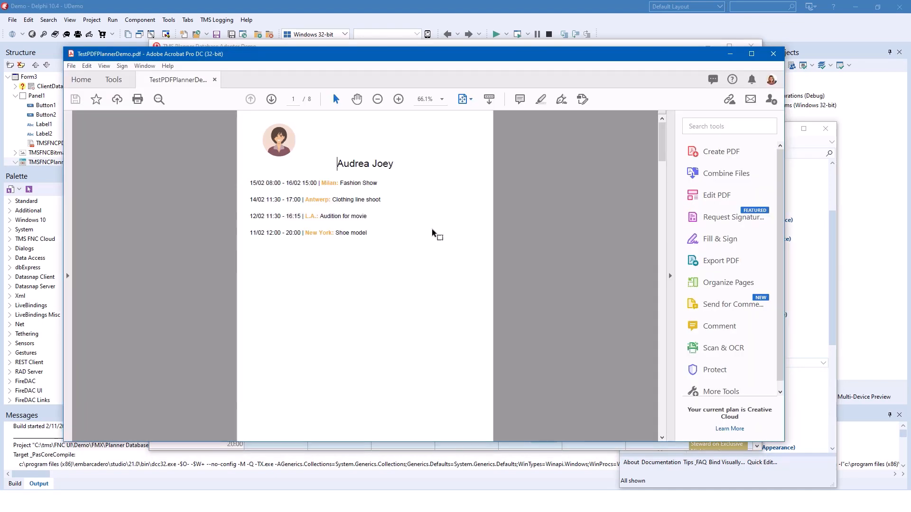
{"action": "mouse_move", "coordinate": [287, 158]}
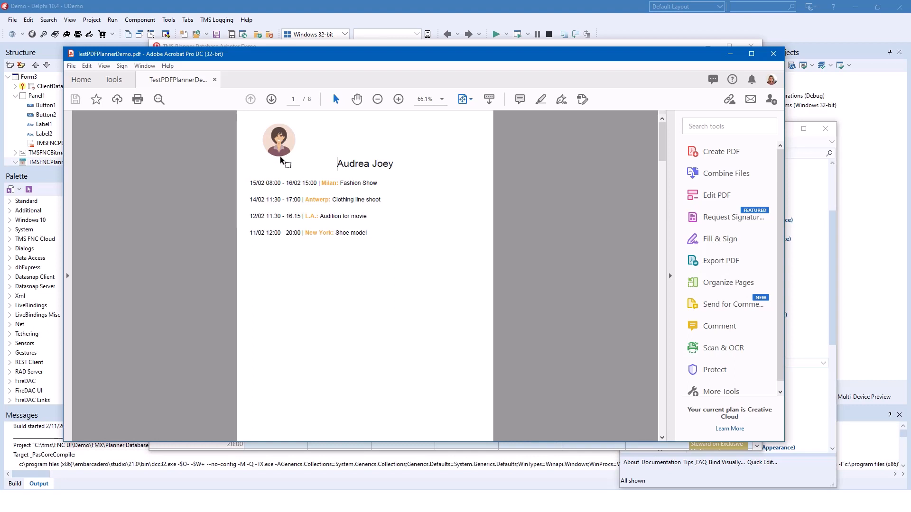
{"action": "mouse_move", "coordinate": [281, 158]}
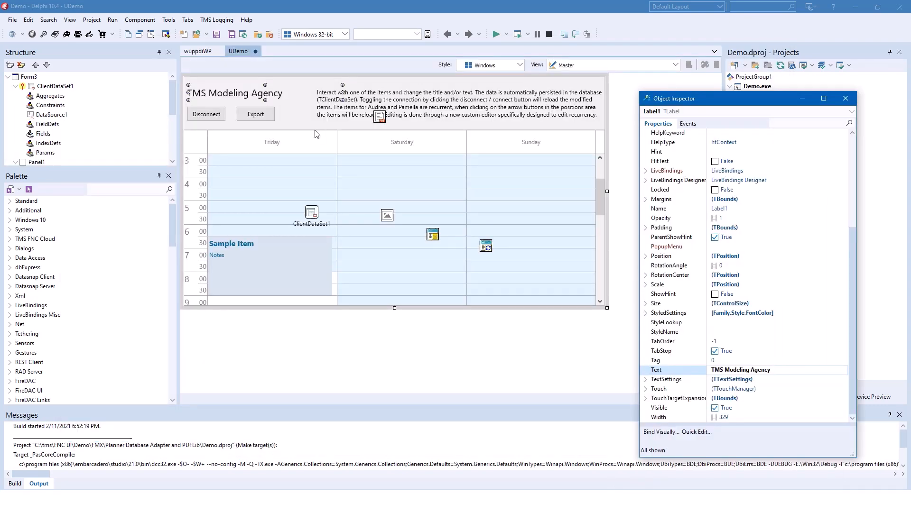
Select TMSFNCPlannerDatabaseAdapter1 on the form to view its properties, Active false.
{"action": "left_click", "coordinate": [433, 233]}
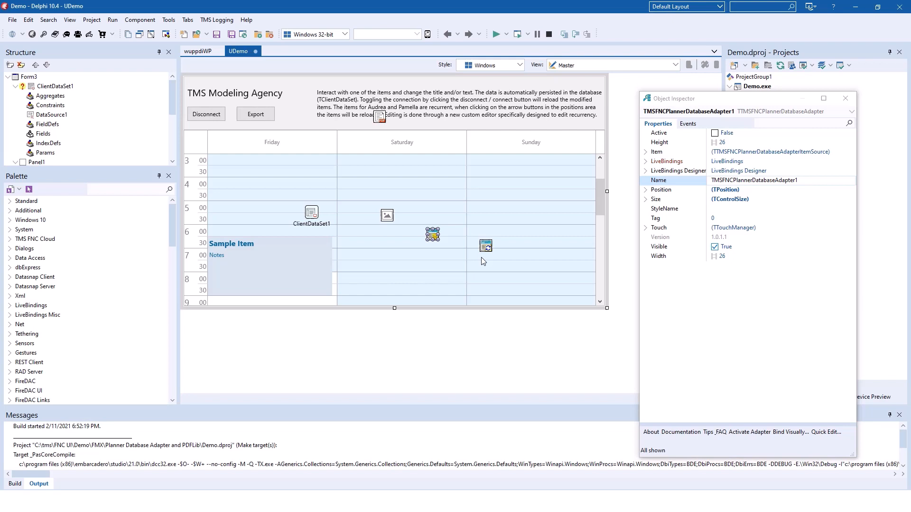
{"action": "mouse_move", "coordinate": [503, 261]}
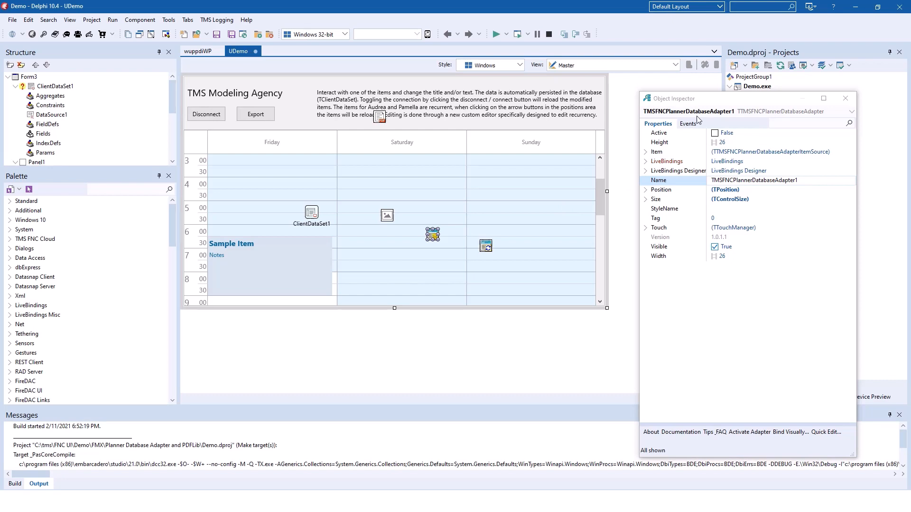
{"action": "mouse_move", "coordinate": [637, 229]}
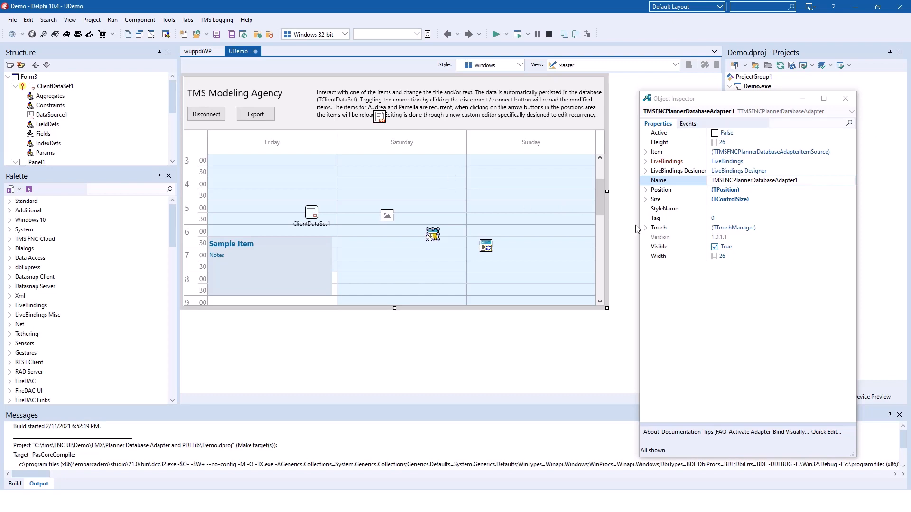
Expand the adapter's Item field mappings, then select TMSFNCPlanner1 to inspect it.
{"action": "left_click", "coordinate": [646, 152]}
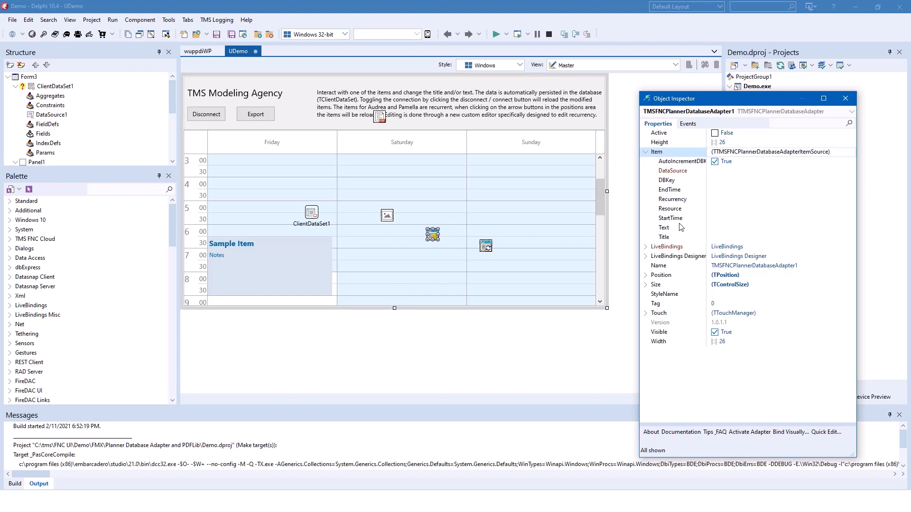
{"action": "mouse_move", "coordinate": [671, 193]}
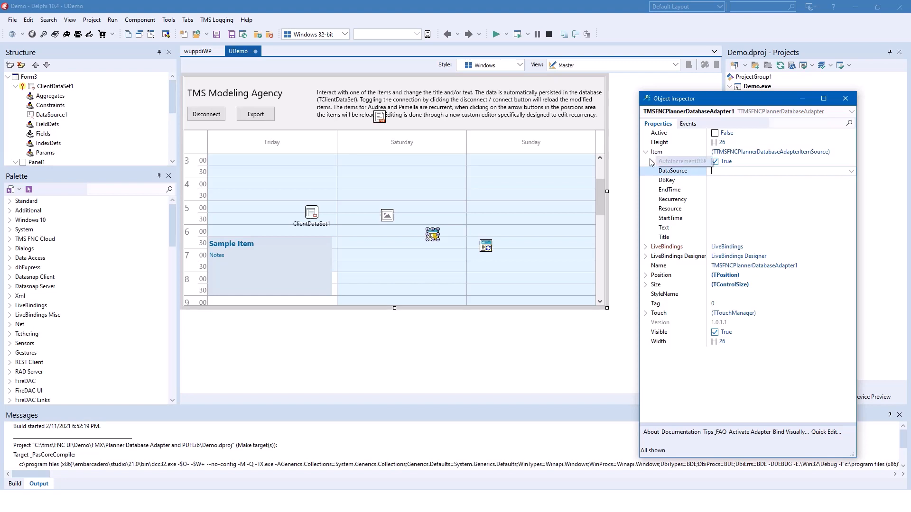
{"action": "left_click", "coordinate": [645, 152]}
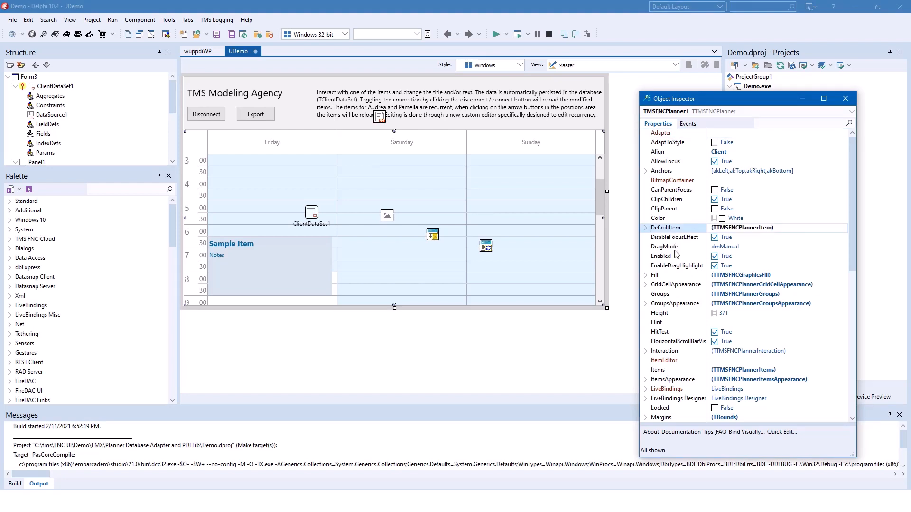
{"action": "left_click", "coordinate": [660, 133]}
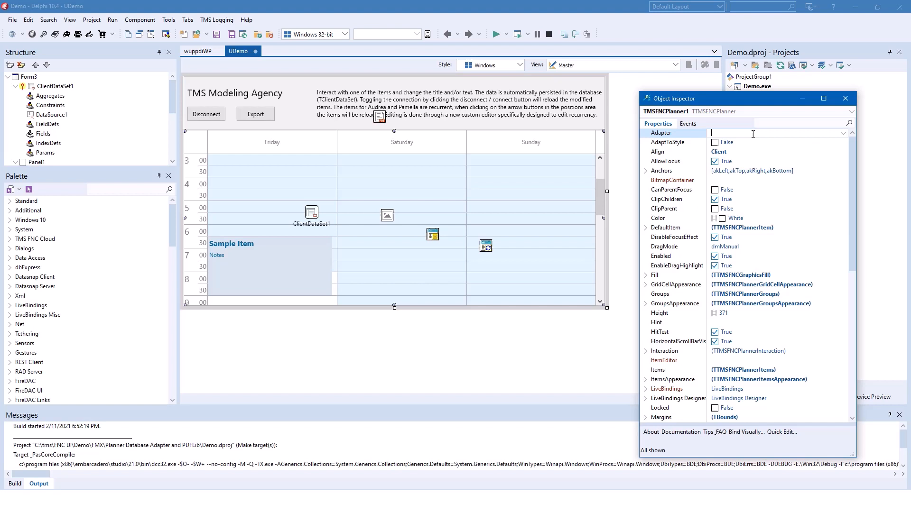
{"action": "left_click", "coordinate": [779, 143]}
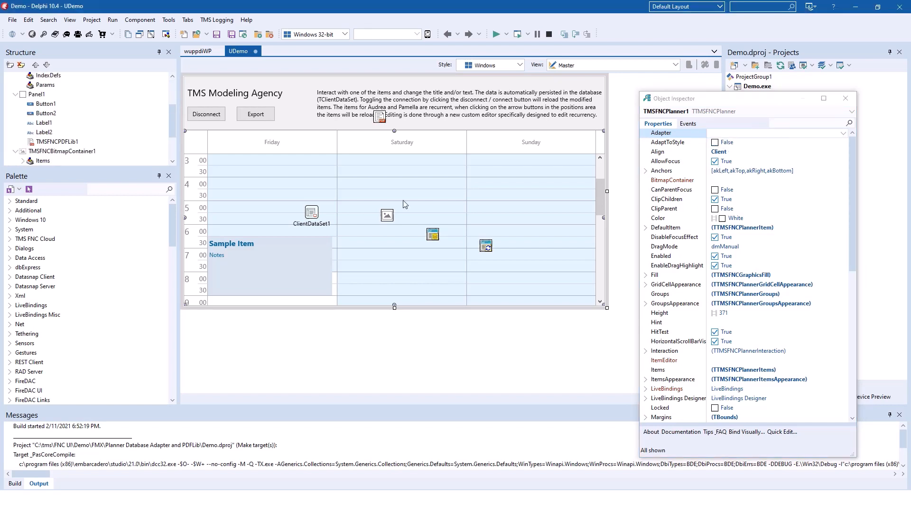
{"action": "mouse_move", "coordinate": [426, 212]}
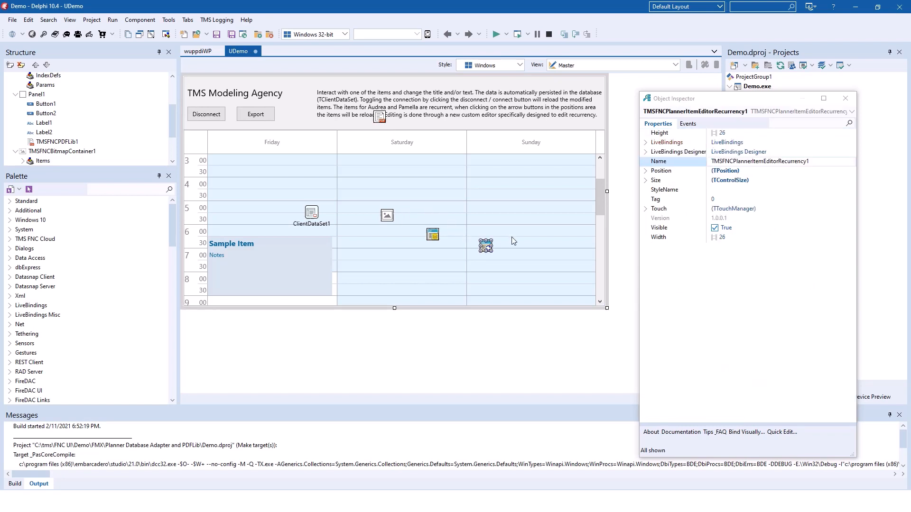
{"action": "mouse_move", "coordinate": [561, 217]}
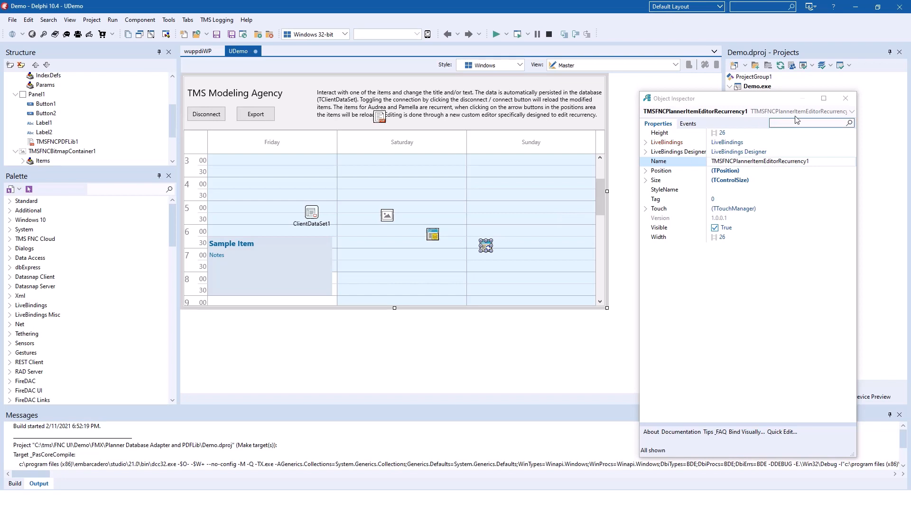
{"action": "mouse_move", "coordinate": [445, 275]}
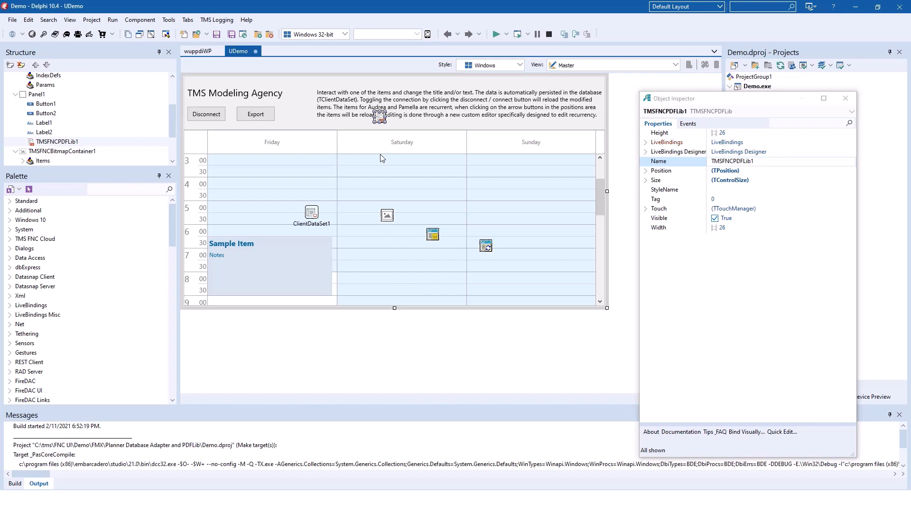
{"action": "mouse_move", "coordinate": [619, 146]}
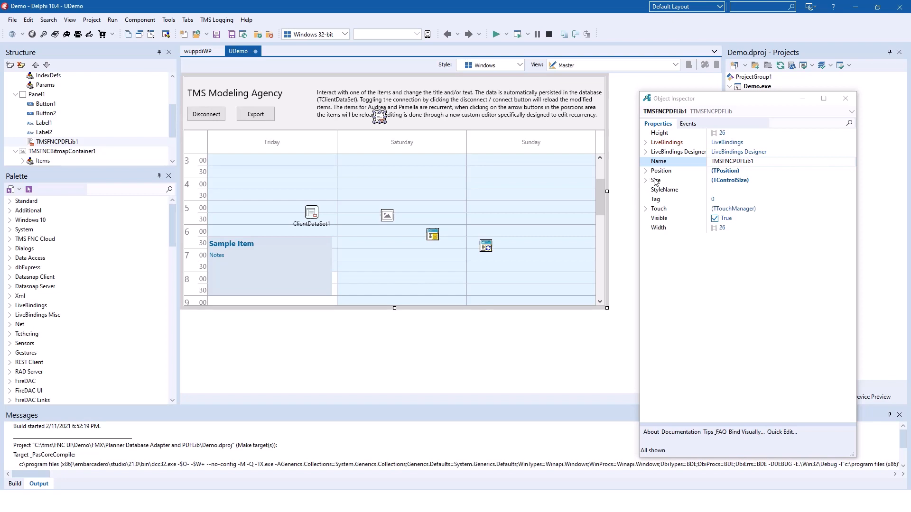
{"action": "mouse_move", "coordinate": [658, 178]}
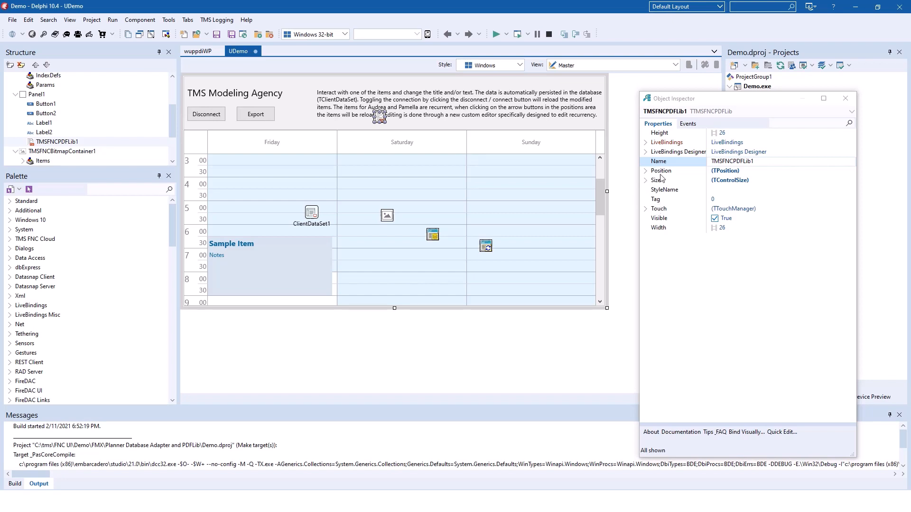
{"action": "mouse_move", "coordinate": [372, 178]}
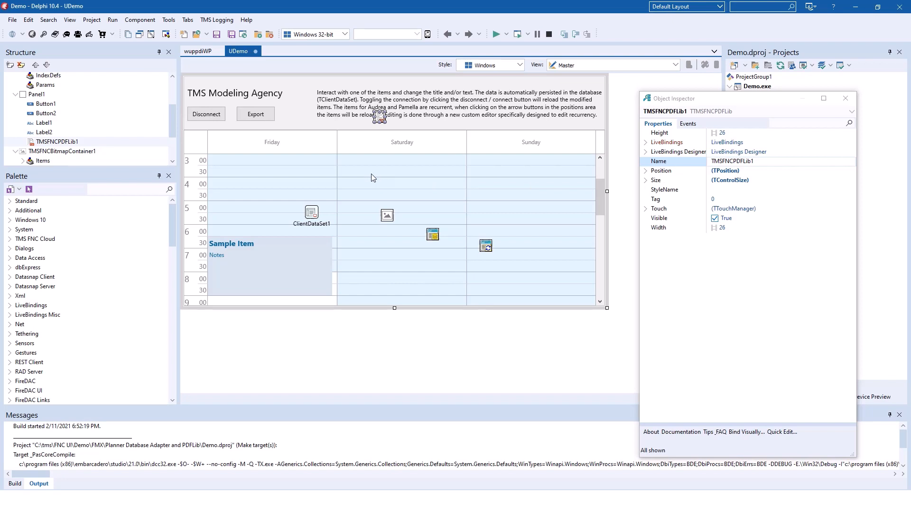